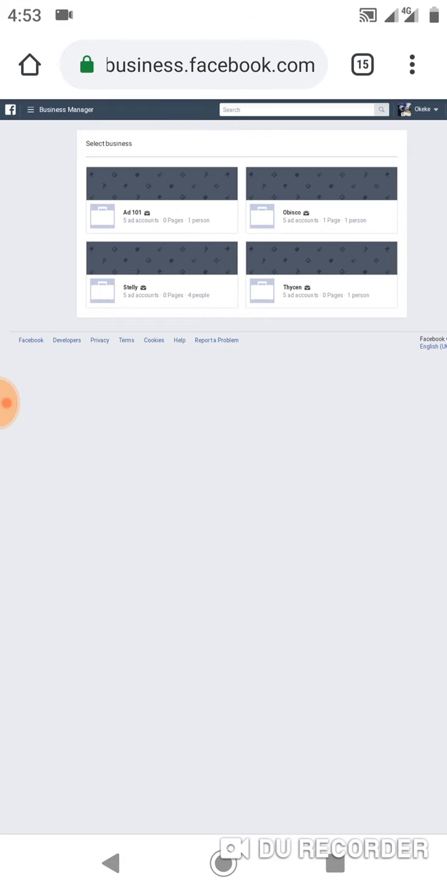
Choose a business and view its ad account setup with business name, address and tax fields.
click(412, 65)
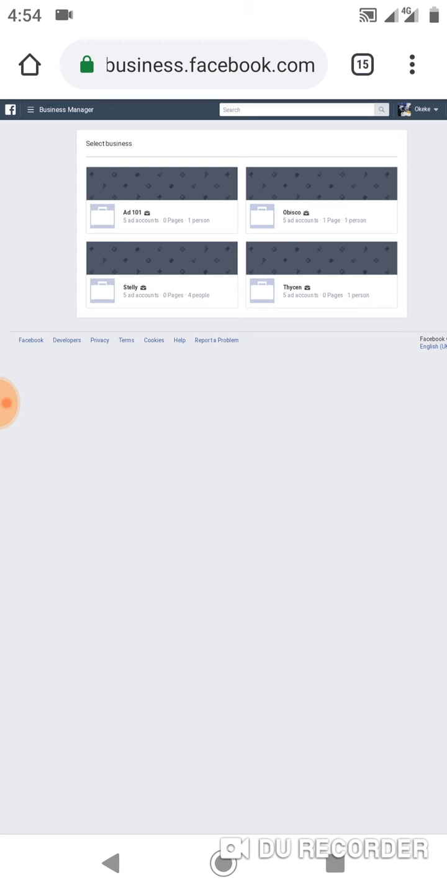
click(410, 65)
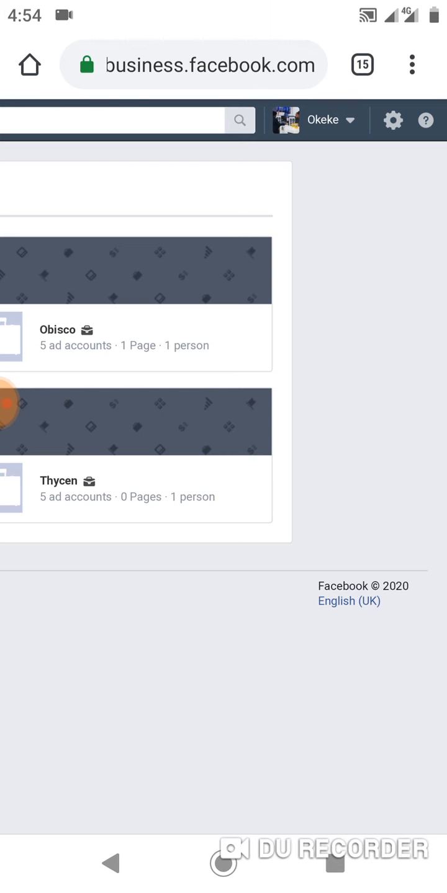
click(323, 119)
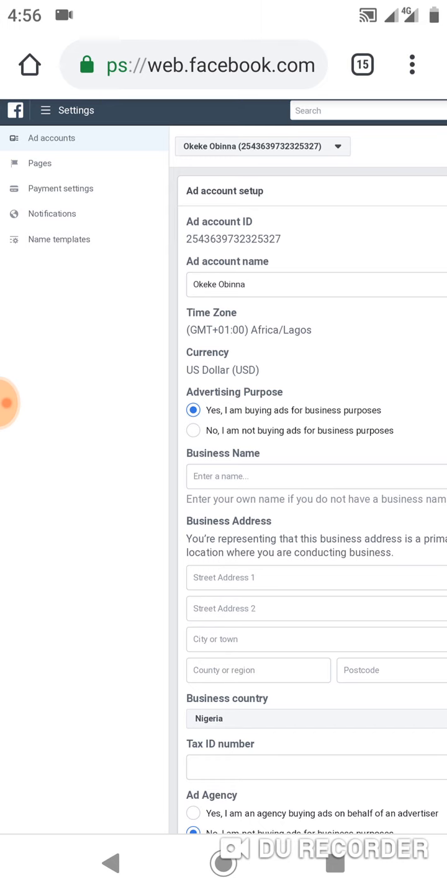
View the ad account's payment settings showing next bill, Visa card and spending limit.
click(59, 189)
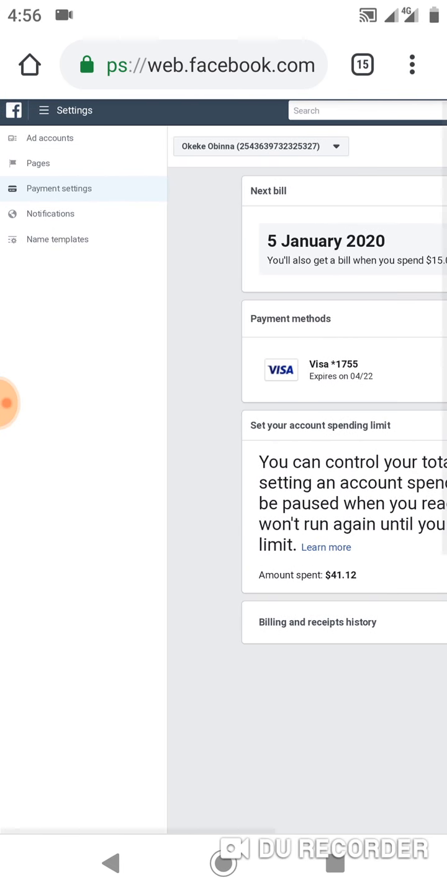
scroll(right, 3)
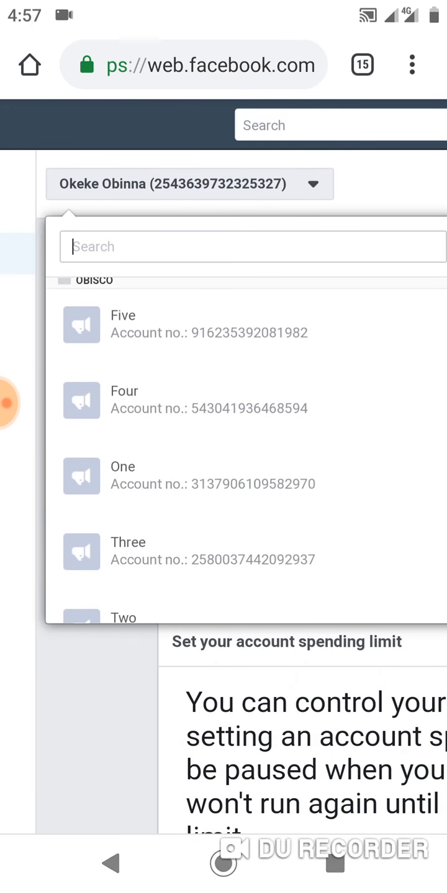
Switch to ad account 'Two' owned by Obisco and show its setup form.
scroll(down, 3)
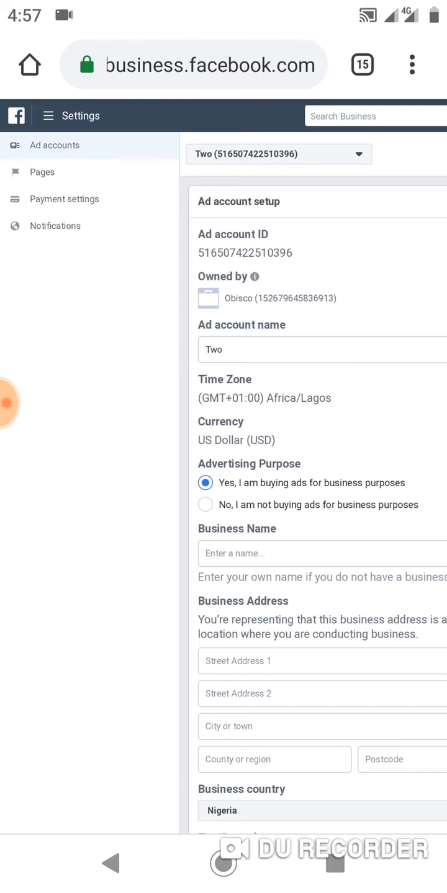
Bring up the ad account list showing Stelly's accounts Five, Four and One.
click(64, 199)
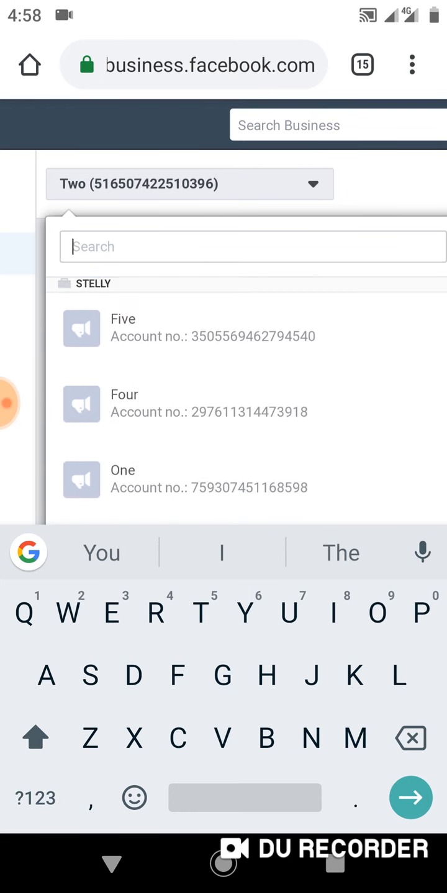
Switch to ad account 'Four' owned by Stelly and show its setup form.
scroll(down, 3)
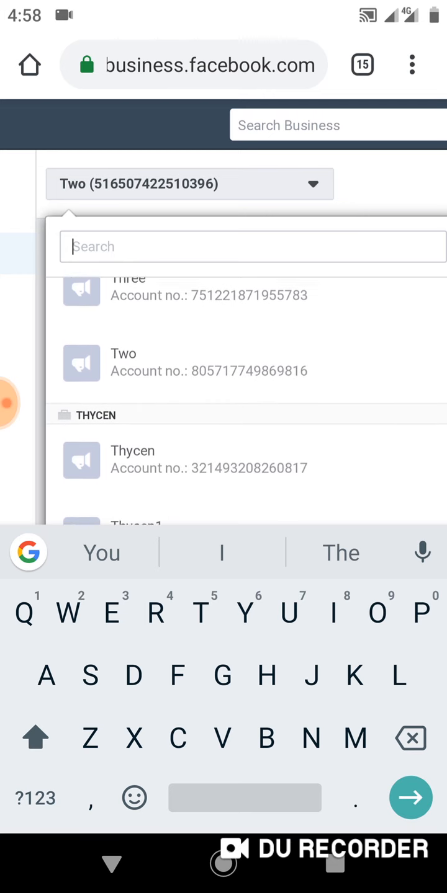
scroll(down, 3)
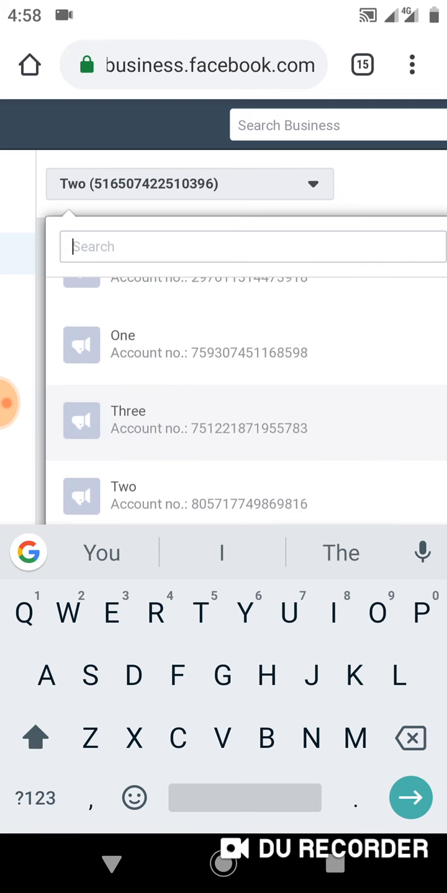
scroll(down, 3)
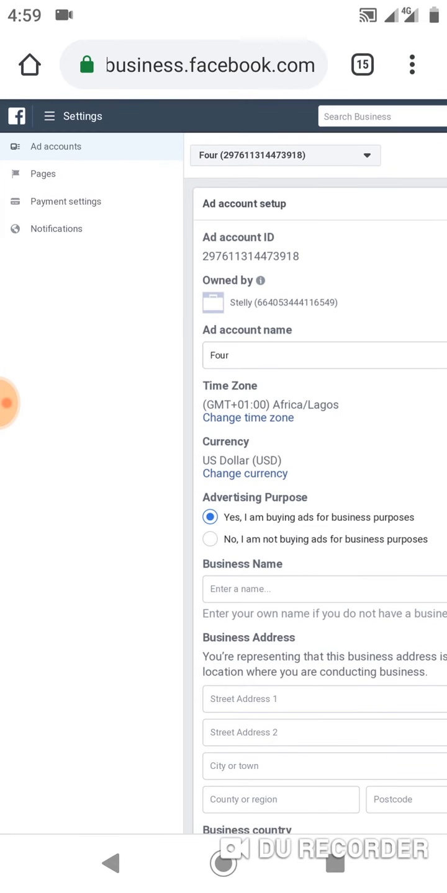
View account Four's payment settings and start adding a new credit or debit card.
click(65, 201)
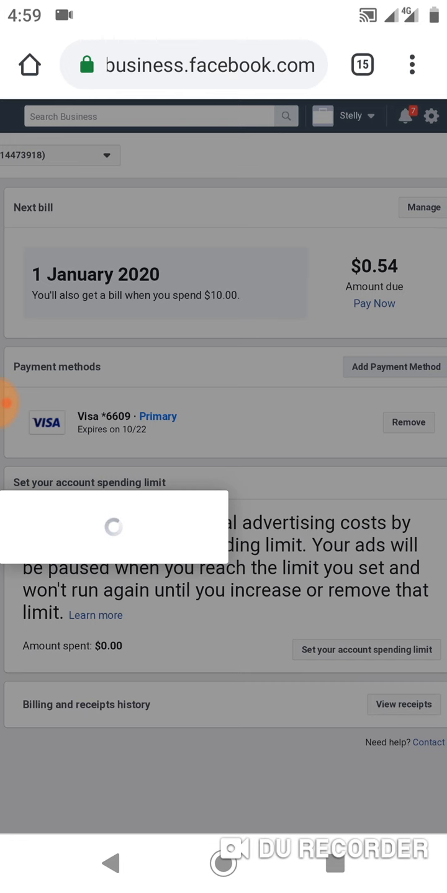
click(395, 368)
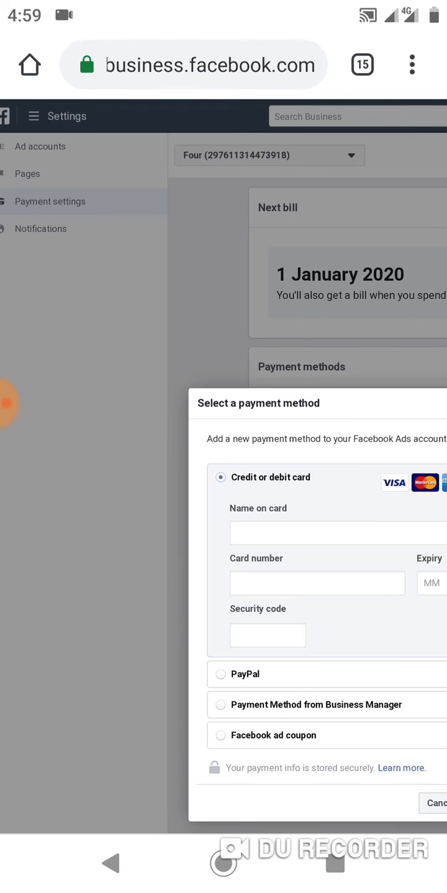